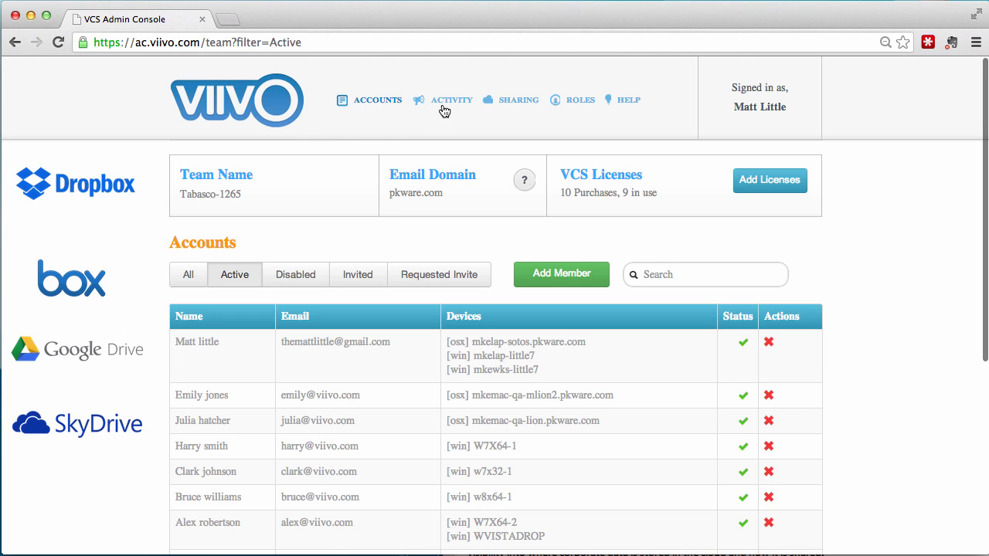
Go to the Activity page with the Clouds and Devices-by-platform charts.
left_click(451, 99)
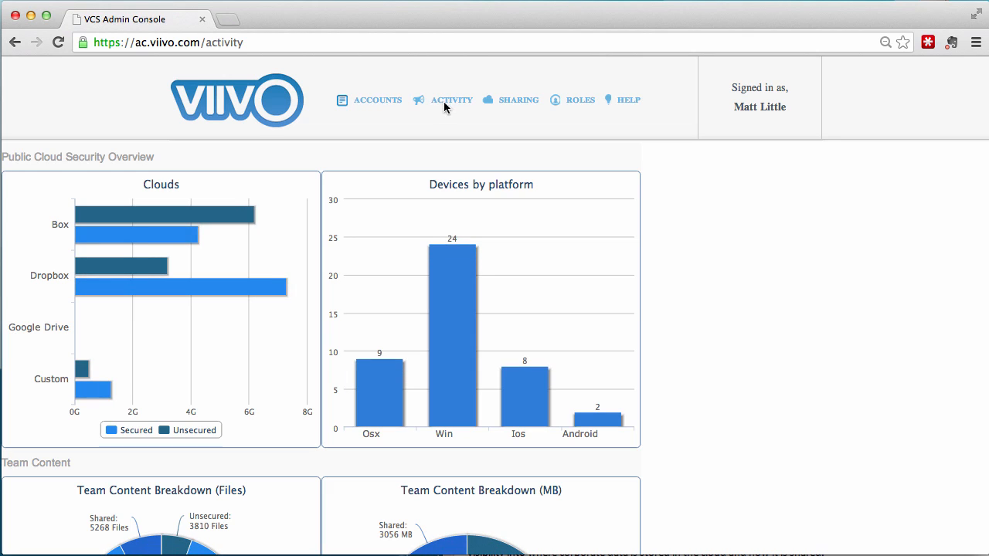
mouse_move(170, 241)
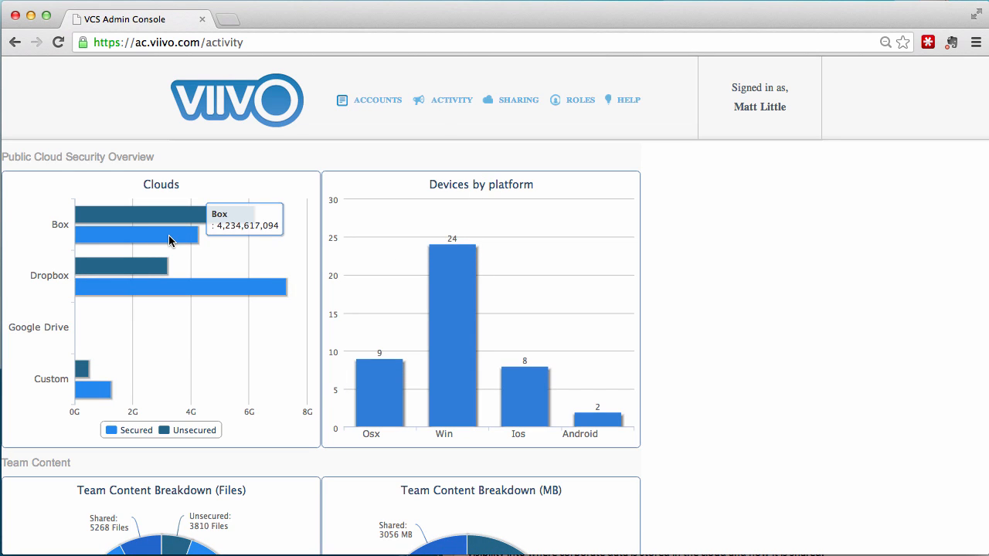
mouse_move(196, 292)
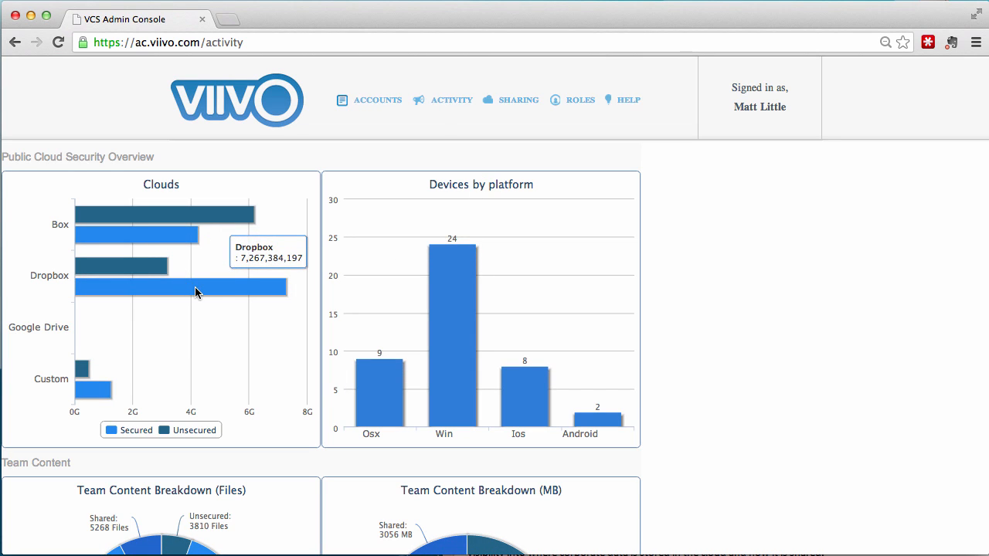
mouse_move(216, 296)
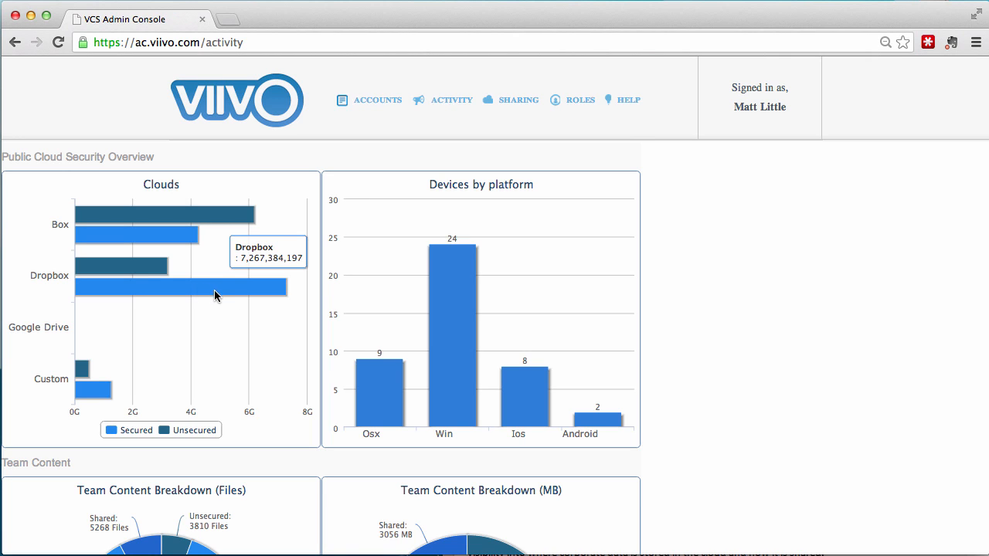
mouse_move(486, 401)
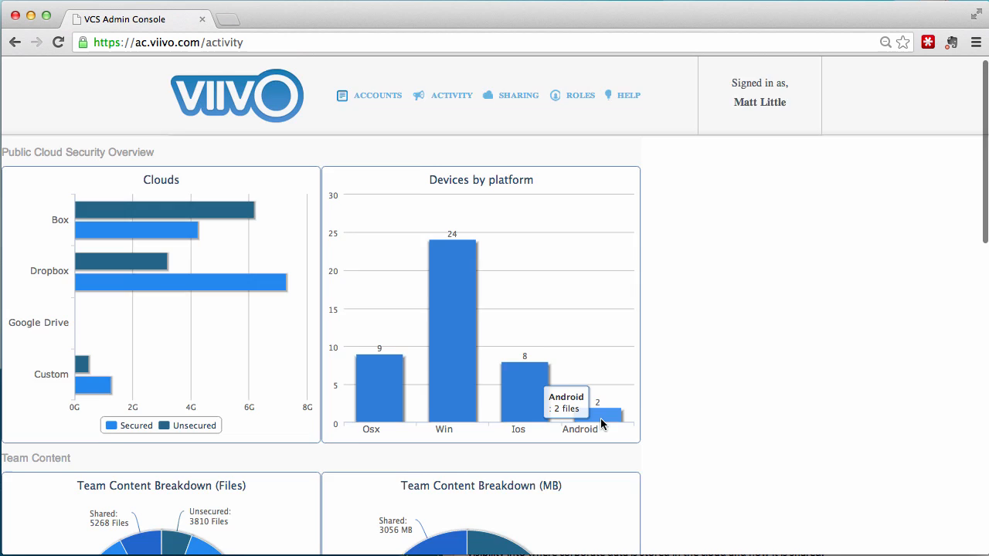
scroll("down", 3)
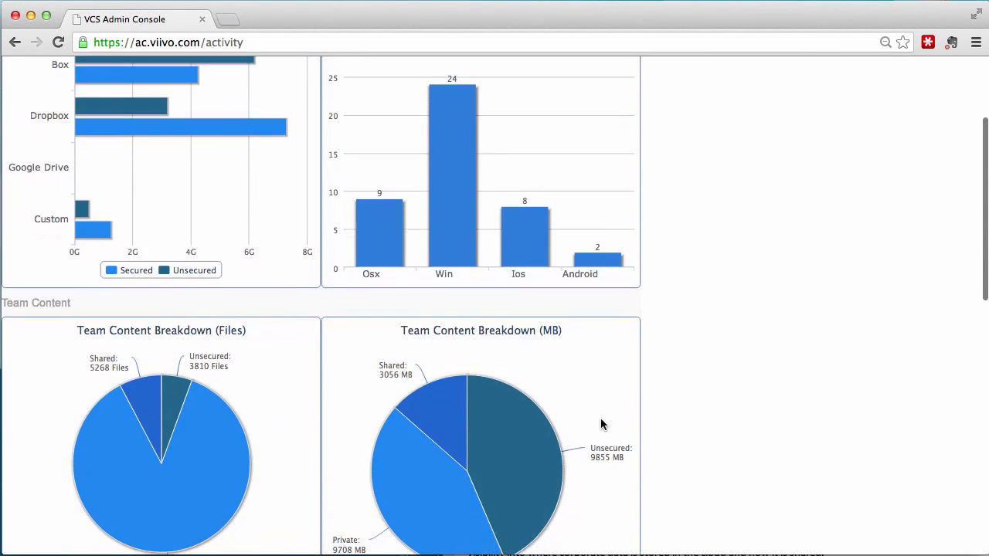
scroll("down", 3)
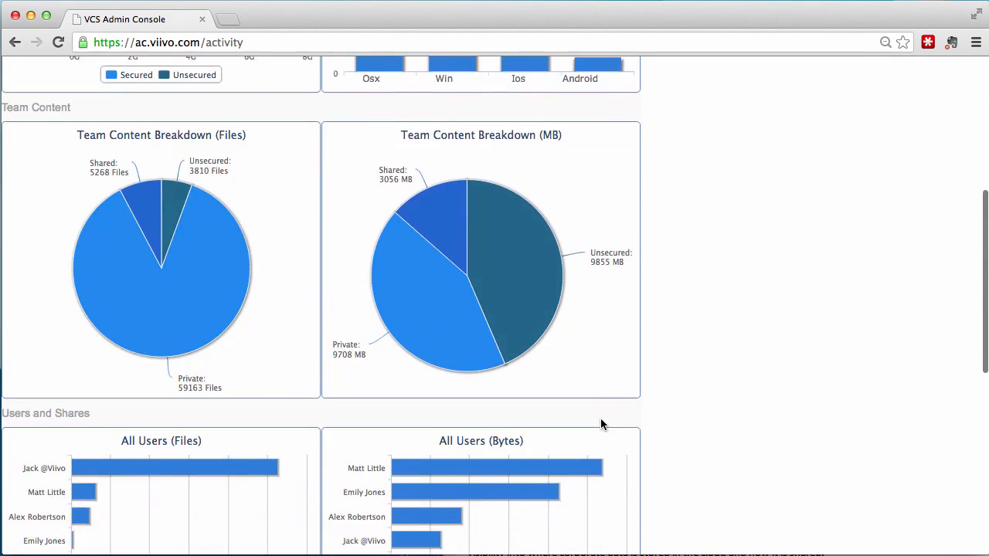
scroll("down", 3)
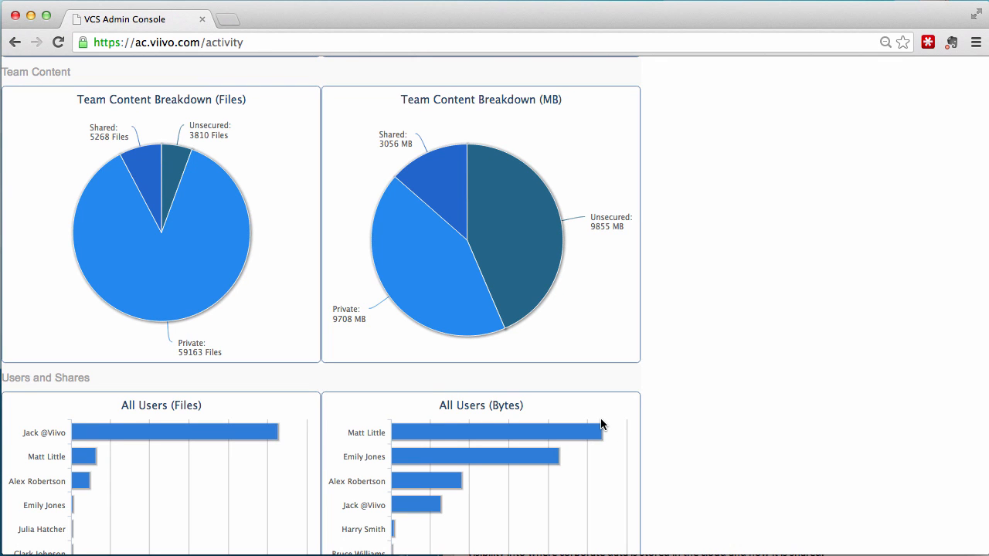
scroll("down", 3)
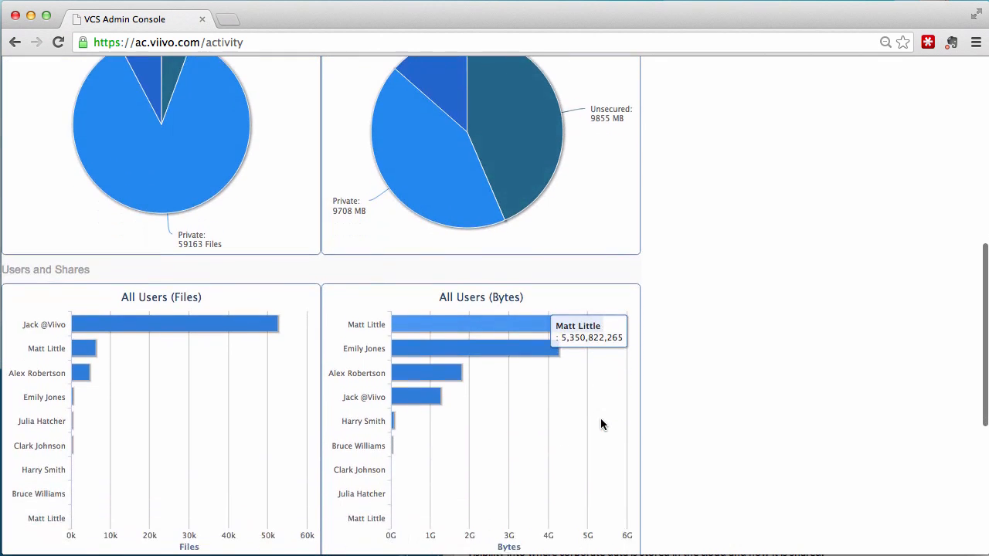
scroll("down", 3)
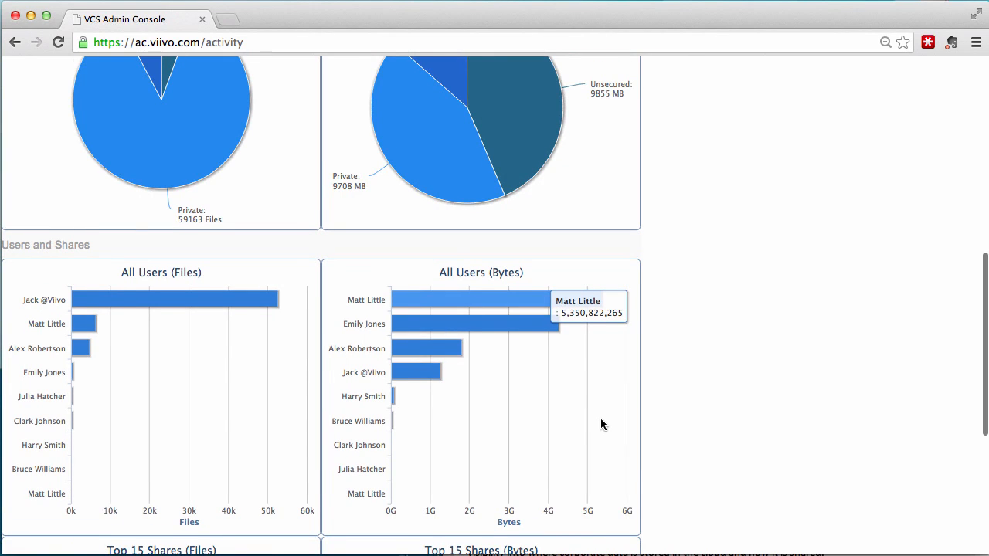
scroll("down", 3)
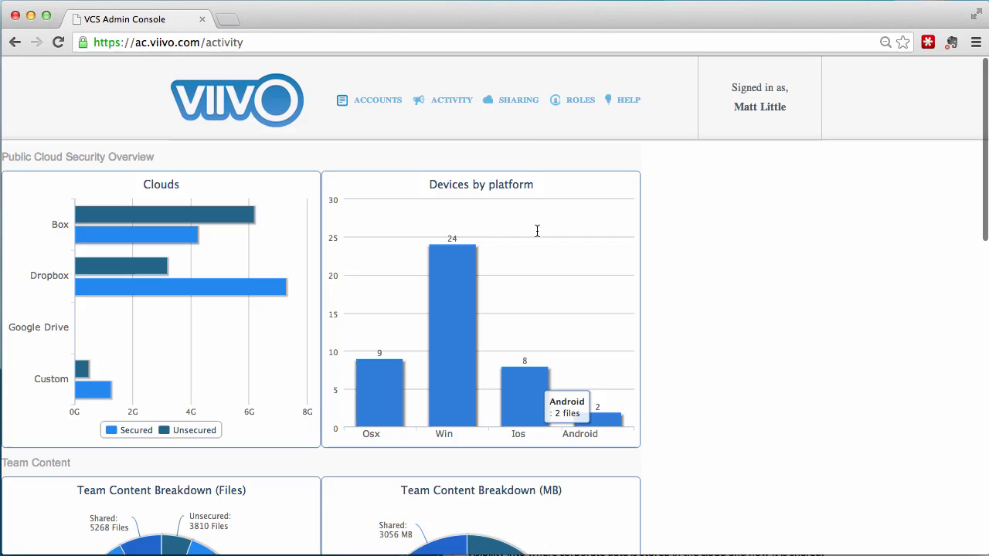
On Sharing, view the members of the ALL COMPANY and Administration shares.
left_click(519, 99)
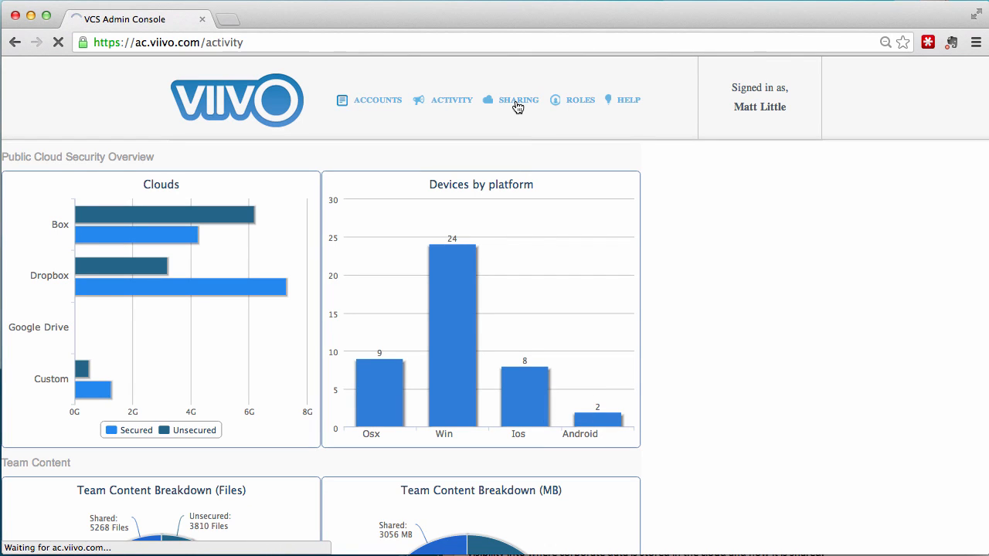
left_click(517, 99)
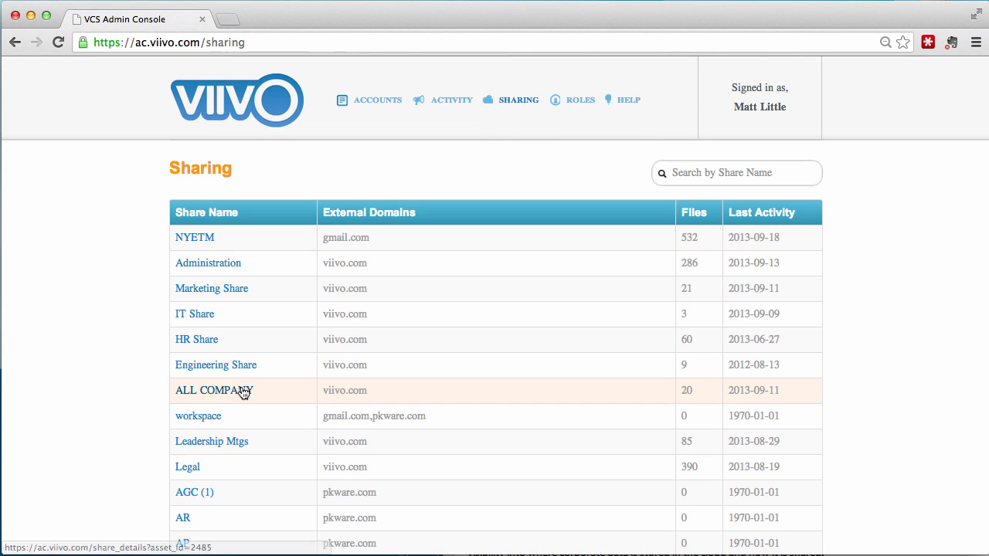
left_click(213, 389)
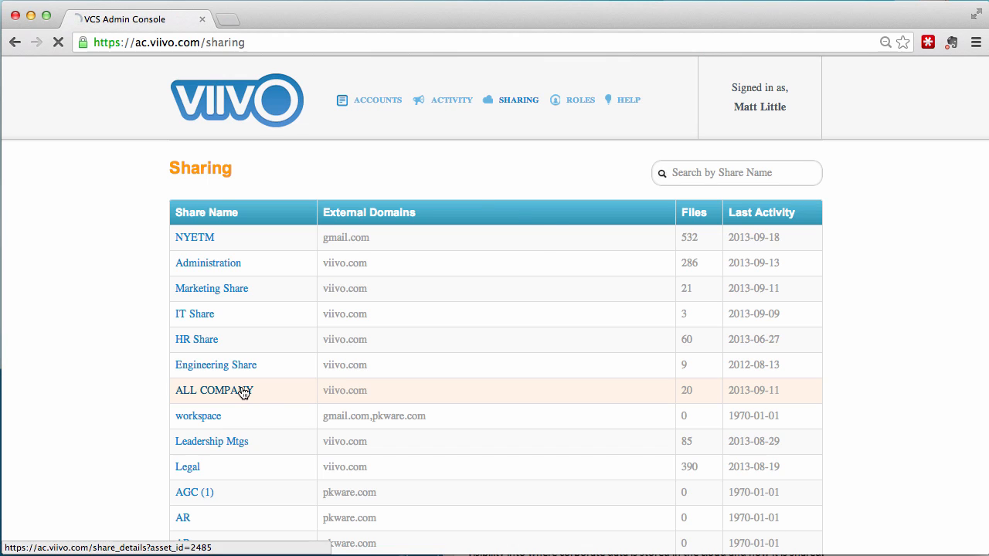
left_click(213, 389)
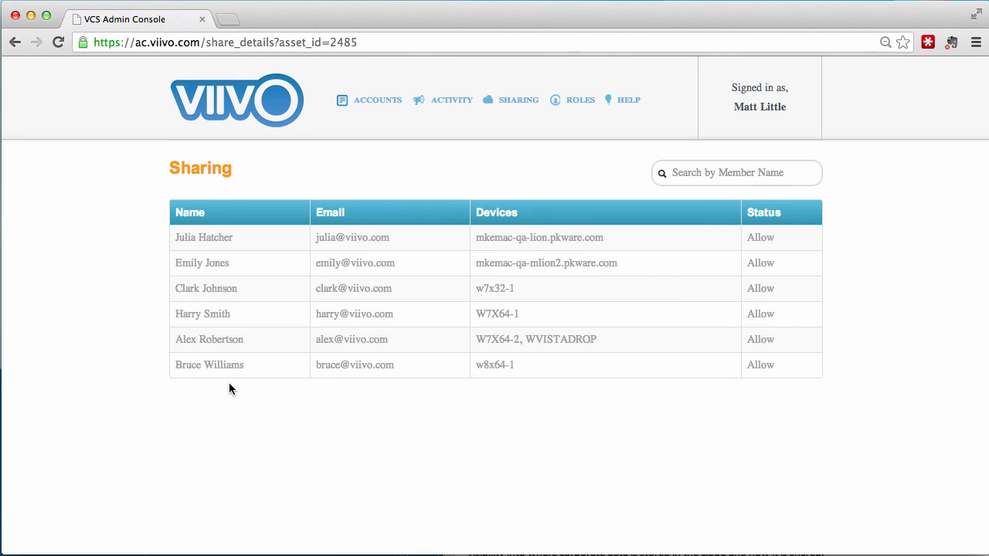
mouse_move(16, 42)
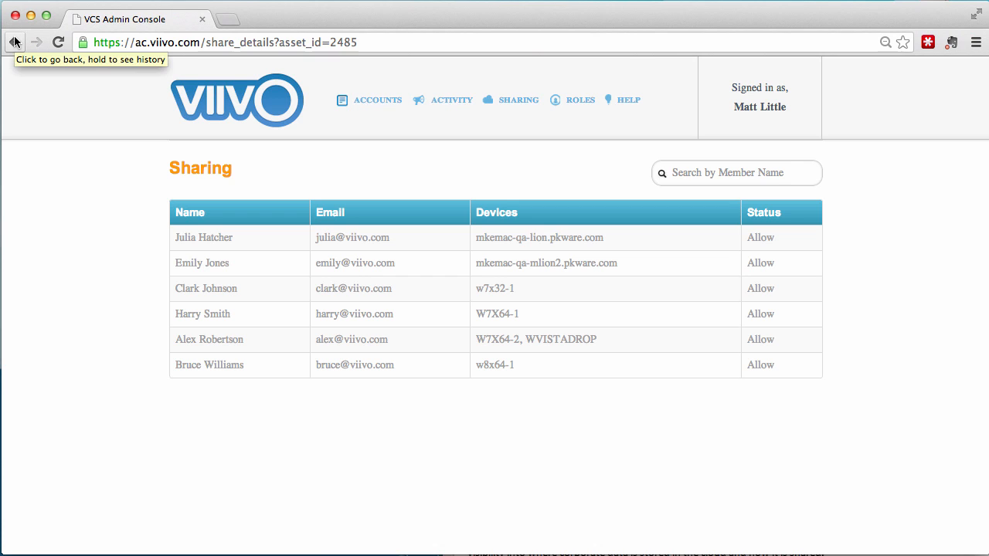
left_click(14, 42)
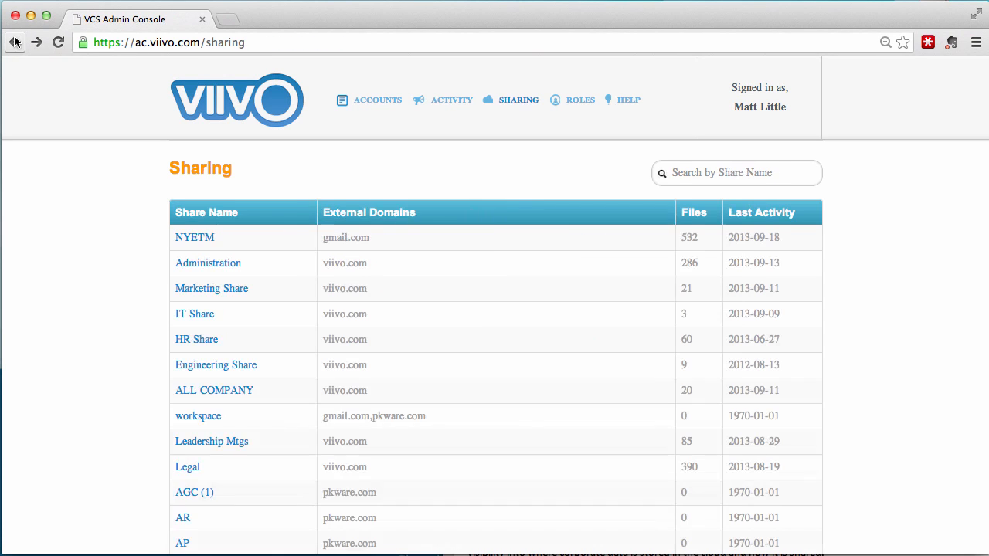
mouse_move(219, 269)
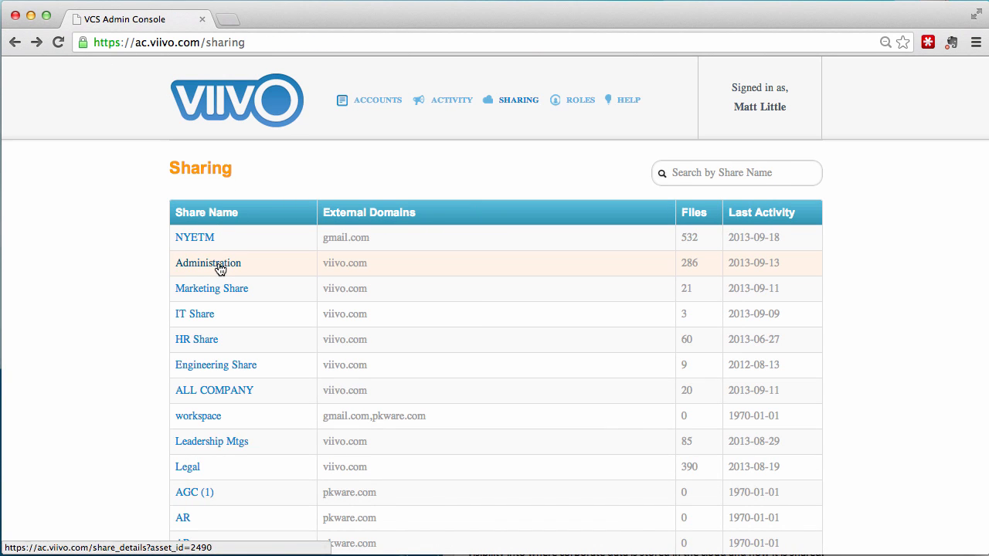
left_click(207, 263)
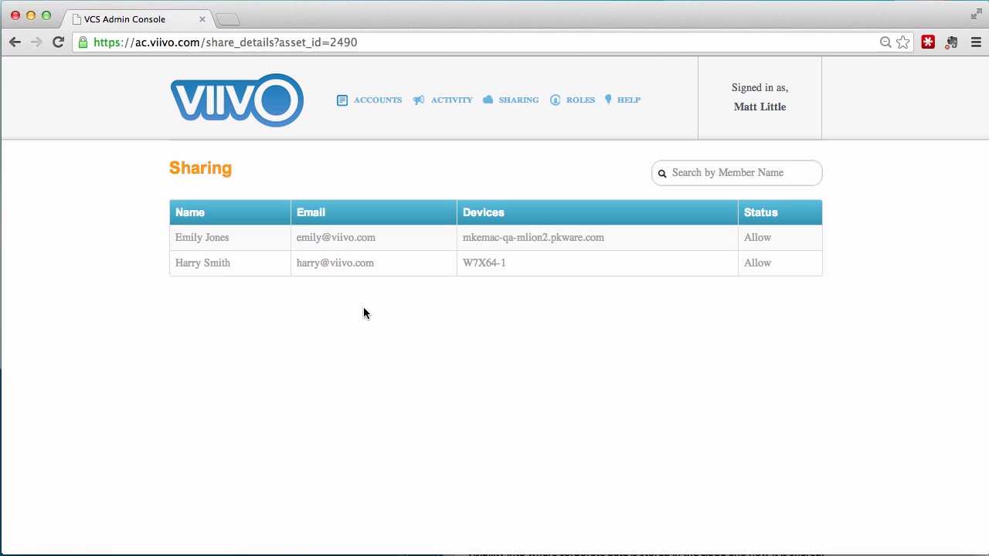
mouse_move(14, 42)
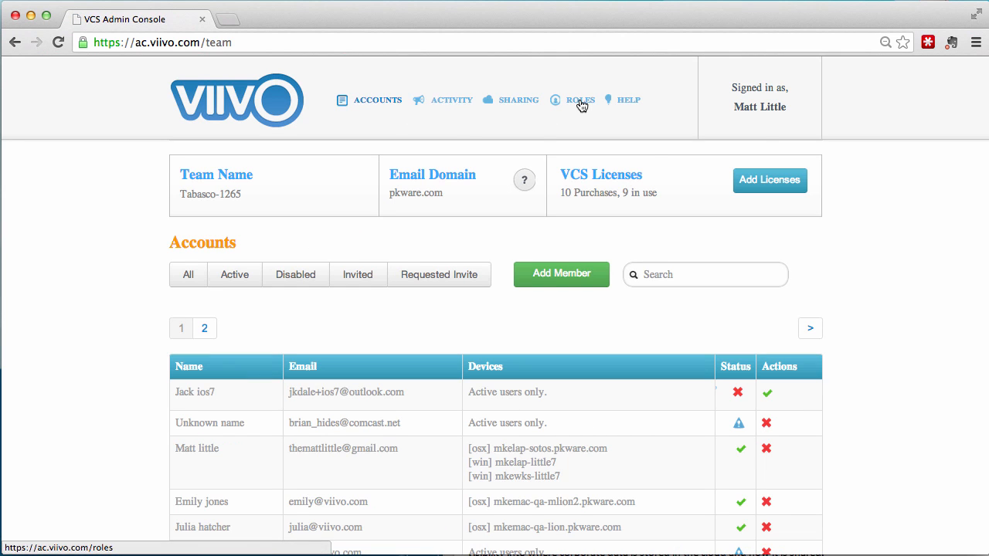
View the admin Roles page, then return to the Active accounts list.
left_click(579, 99)
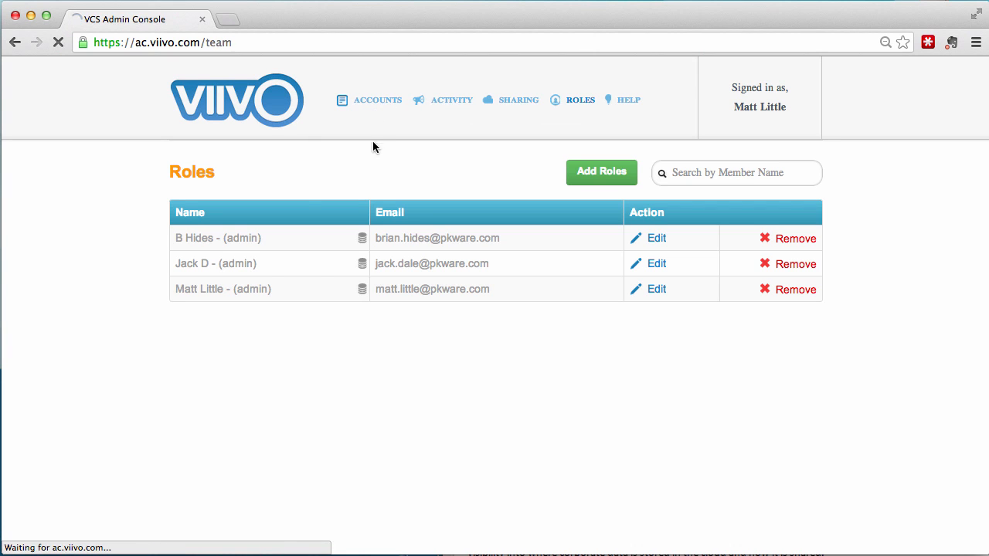
left_click(377, 99)
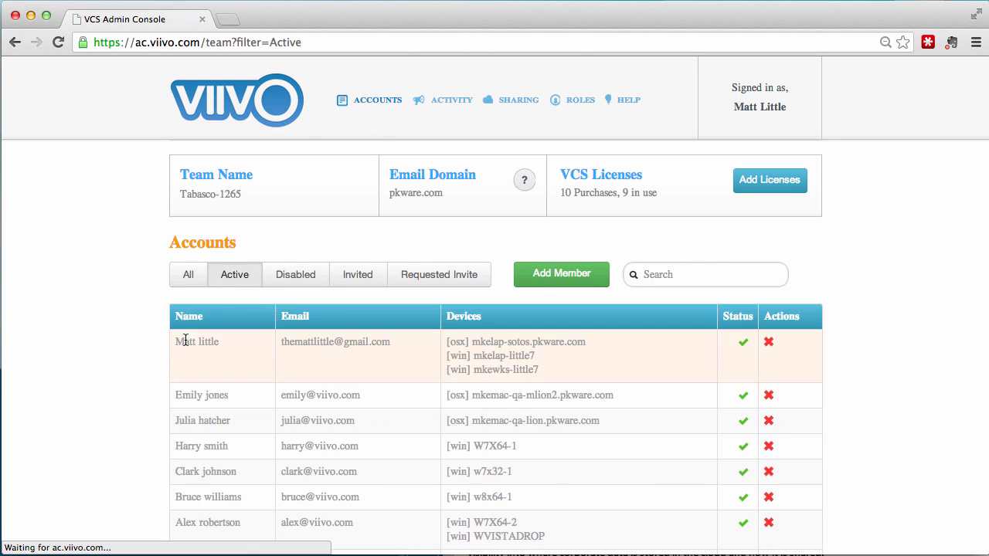
scroll("down", 3)
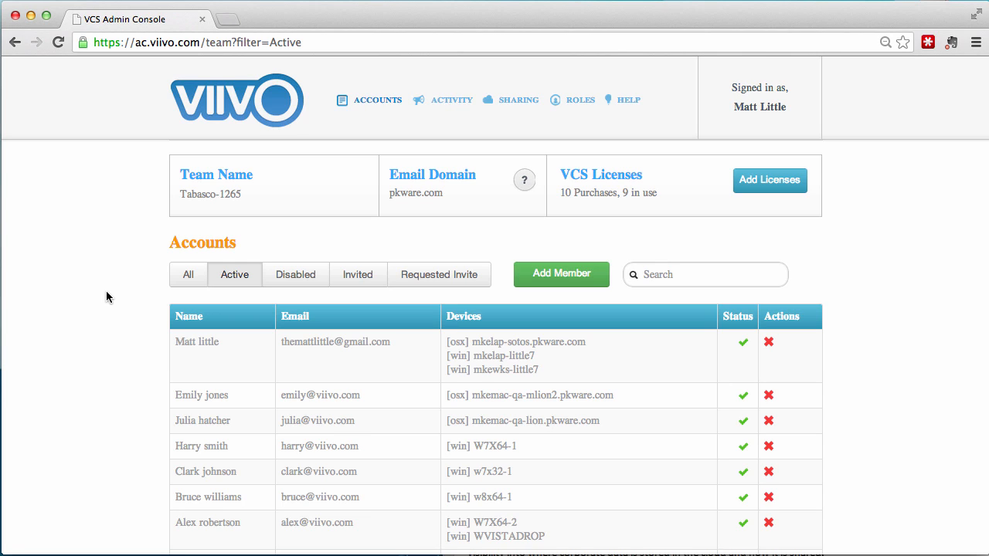
mouse_move(89, 363)
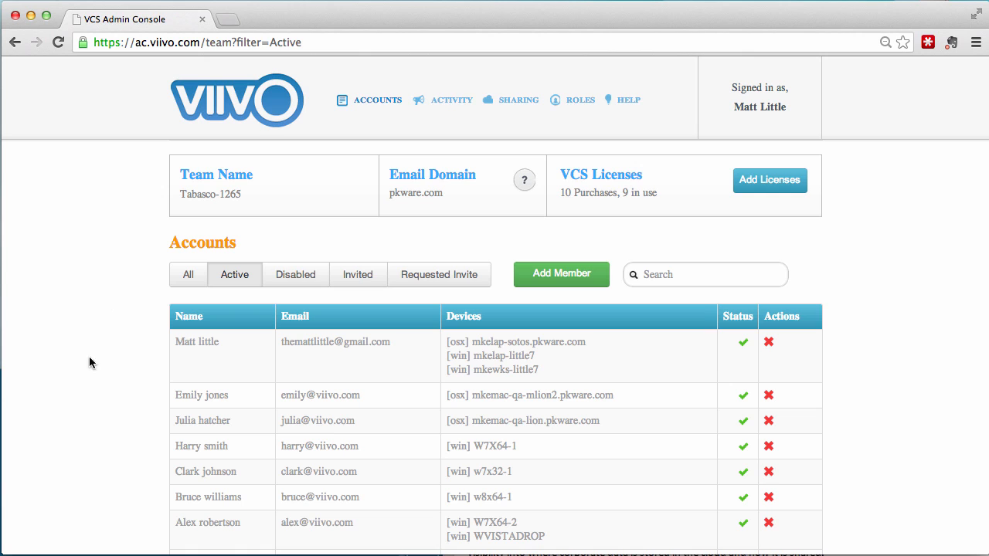